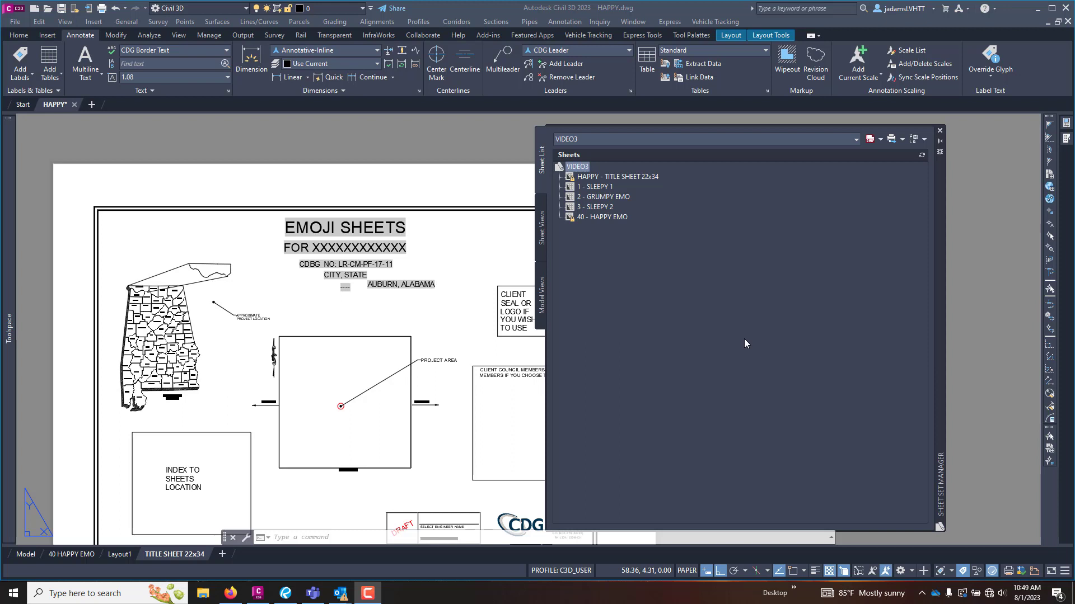
{"action": "mouse_move", "coordinate": [262, 150]}
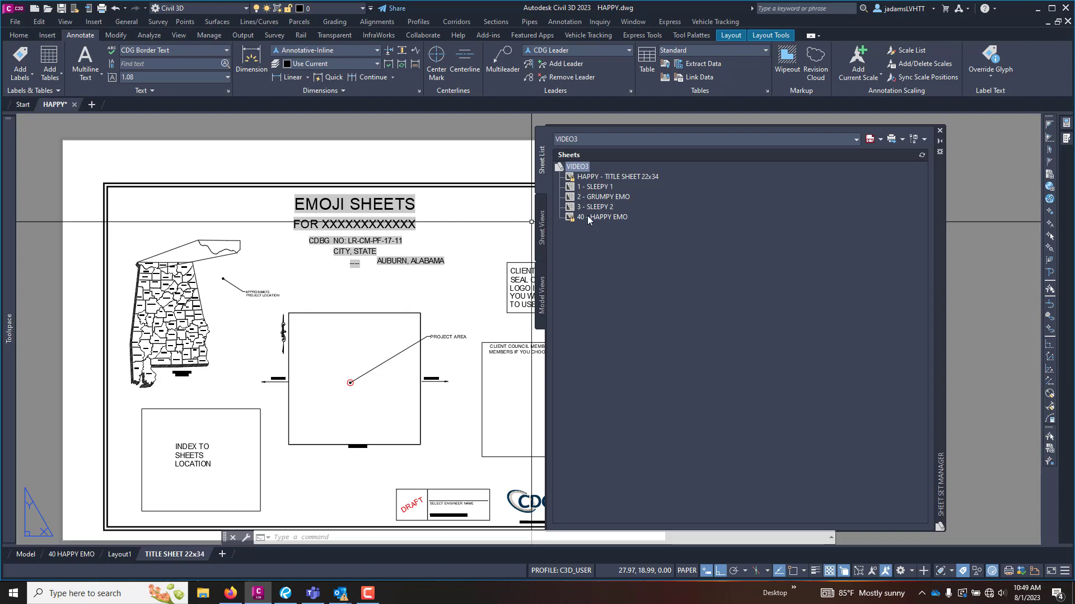
Insert a sheet list table for the VIDEO3 sheet set using the INDEX TO SHEETS table style.
{"action": "left_click", "coordinate": [577, 166]}
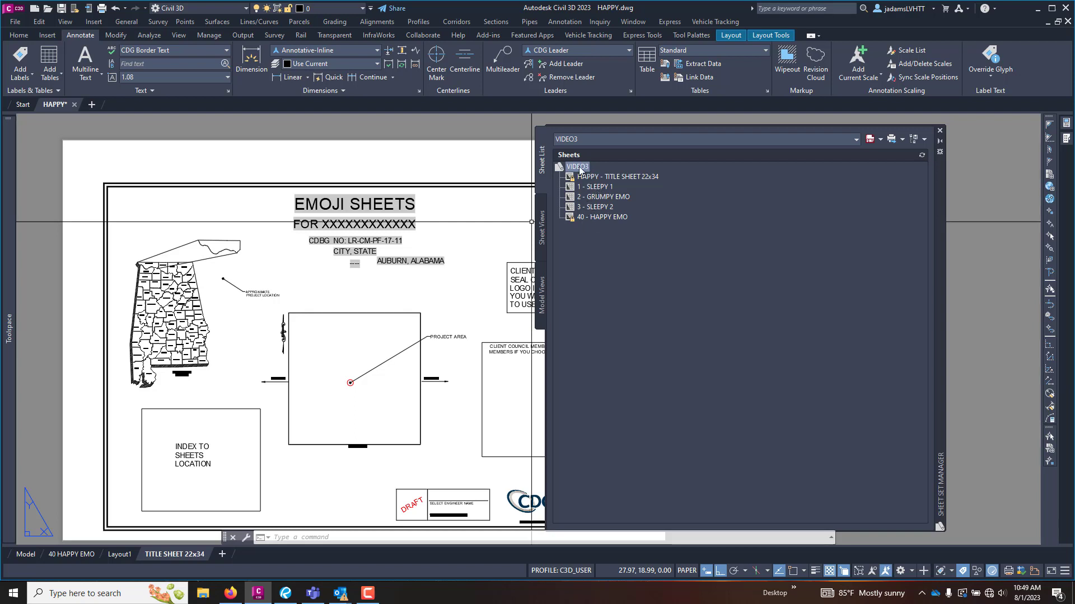
{"action": "right_click", "coordinate": [576, 166]}
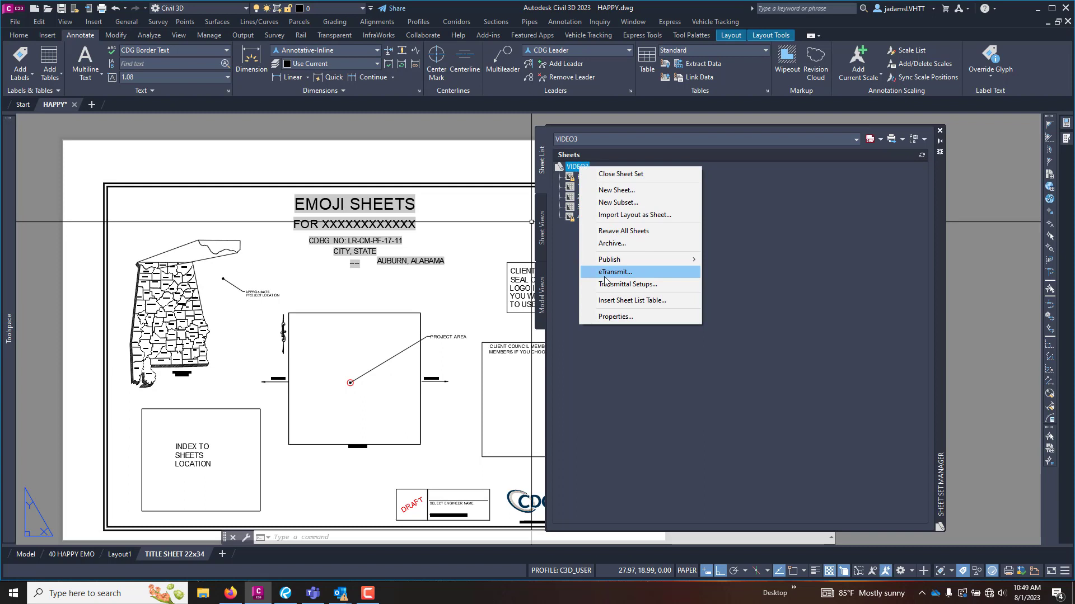
{"action": "mouse_move", "coordinate": [635, 301]}
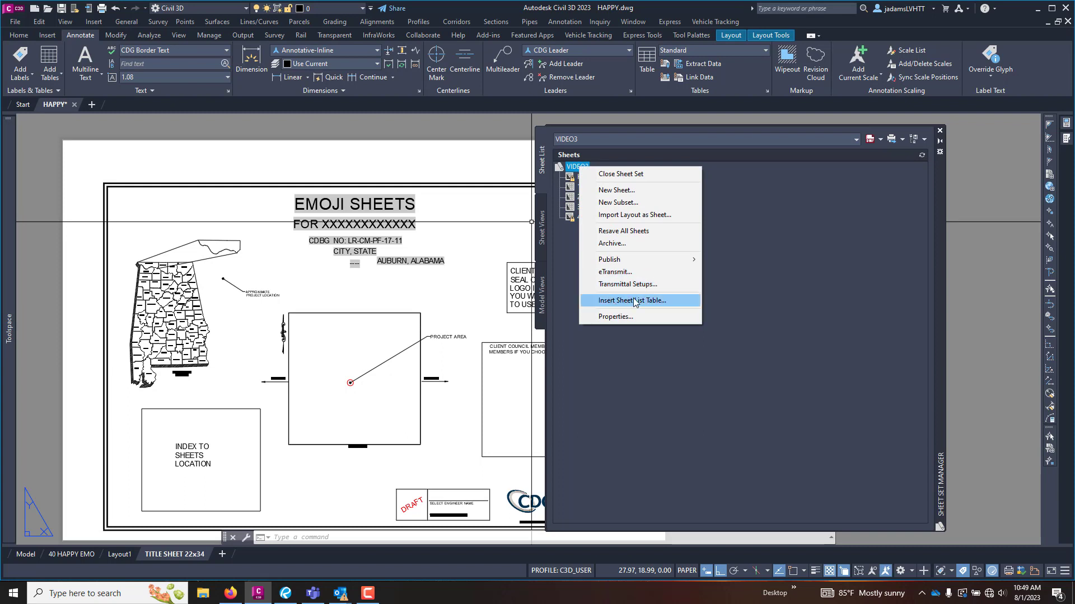
{"action": "left_click", "coordinate": [633, 301]}
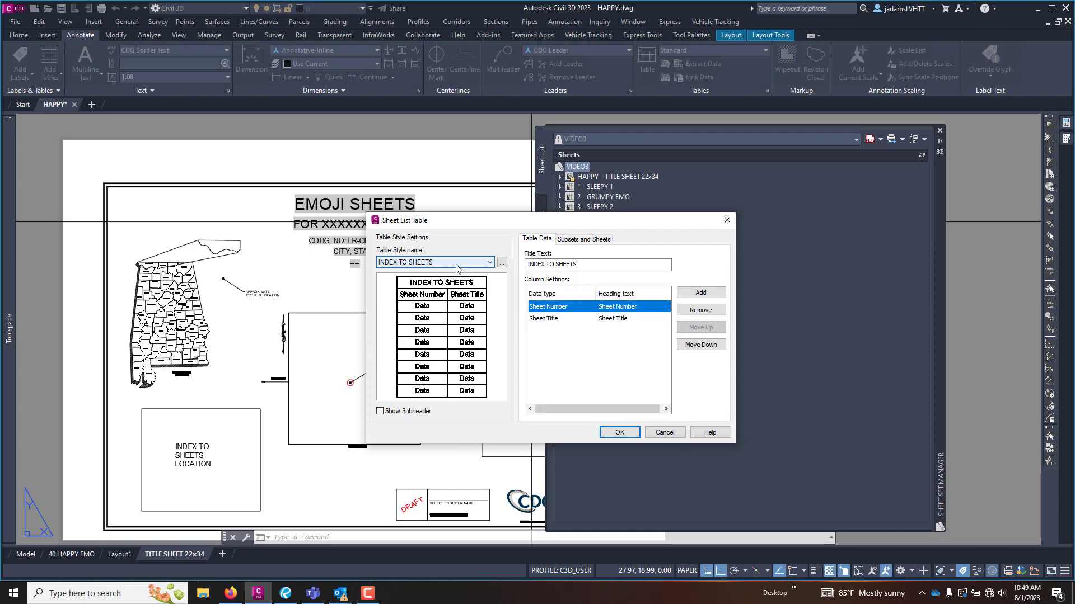
{"action": "left_click", "coordinate": [489, 262]}
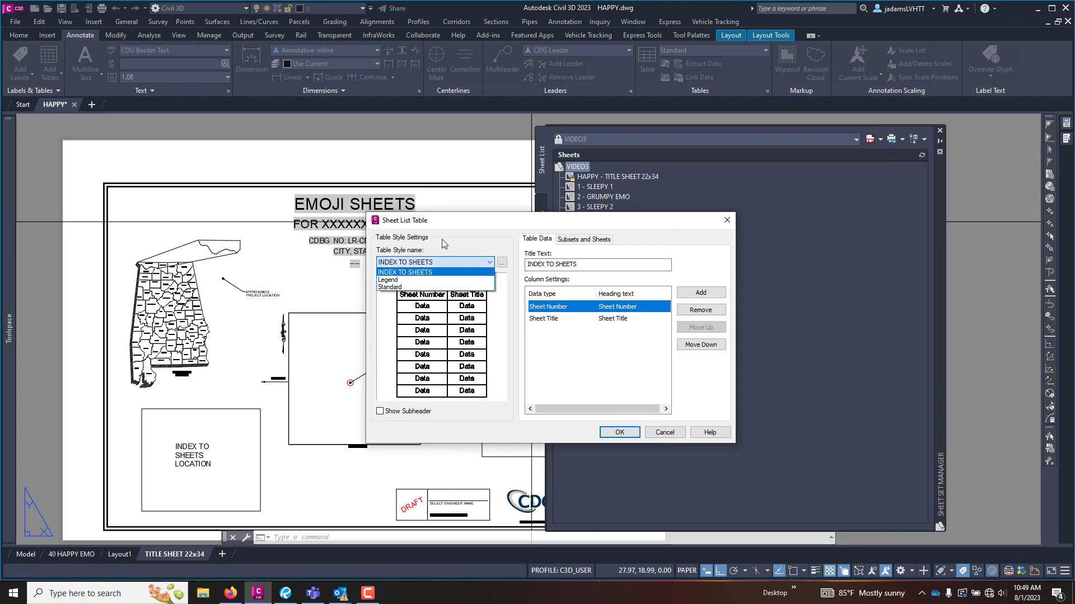
{"action": "left_click", "coordinate": [405, 272]}
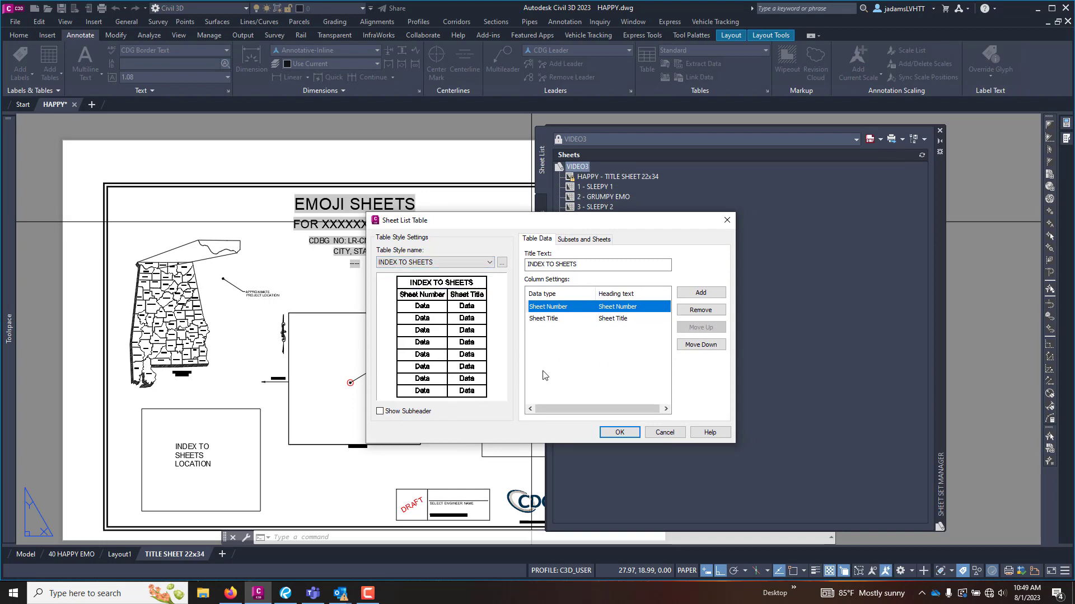
{"action": "mouse_move", "coordinate": [497, 342]}
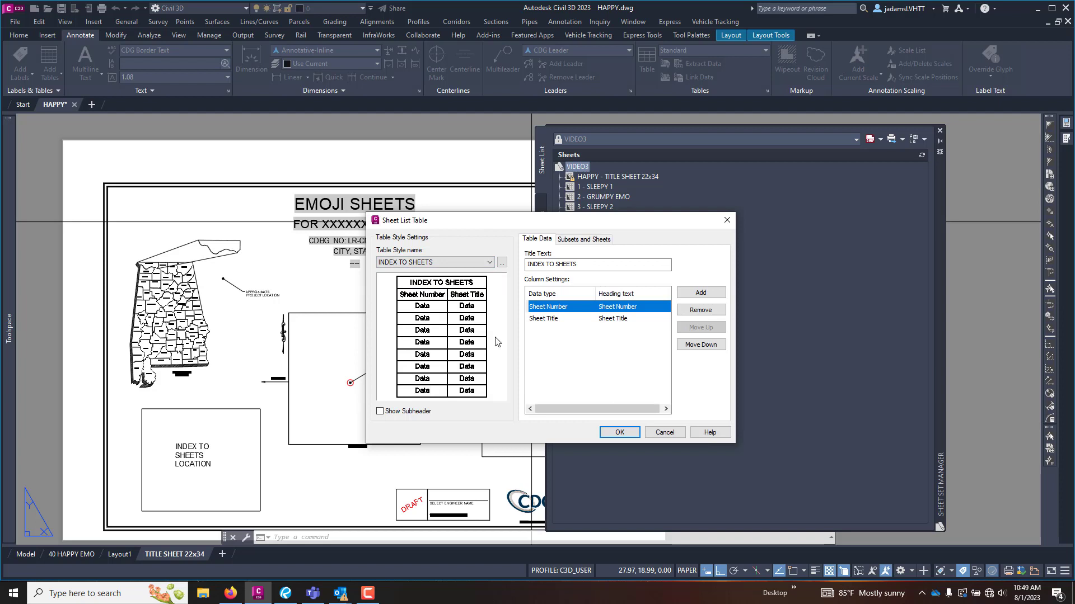
{"action": "mouse_move", "coordinate": [450, 381]}
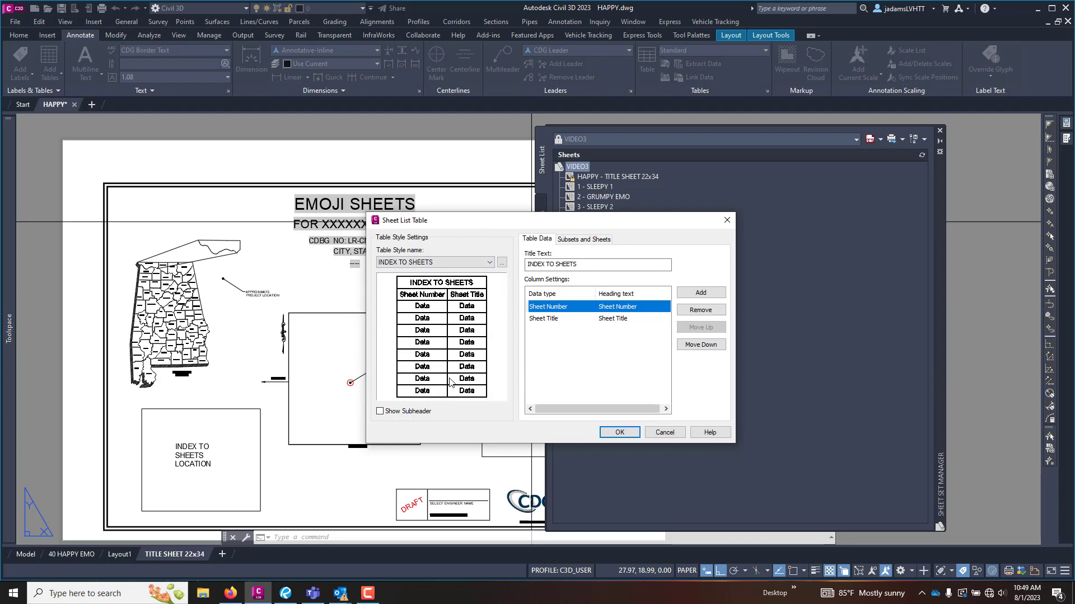
{"action": "left_click", "coordinate": [596, 265]}
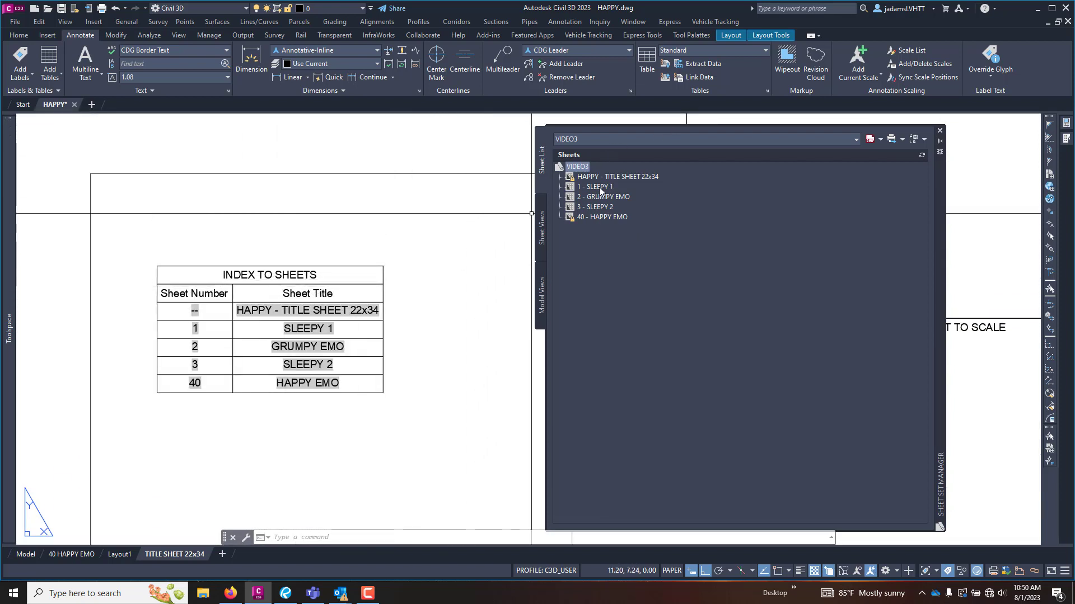
Renumber the SLEEPY 1 sheet to C301 via Rename & Renumber.
{"action": "right_click", "coordinate": [595, 186]}
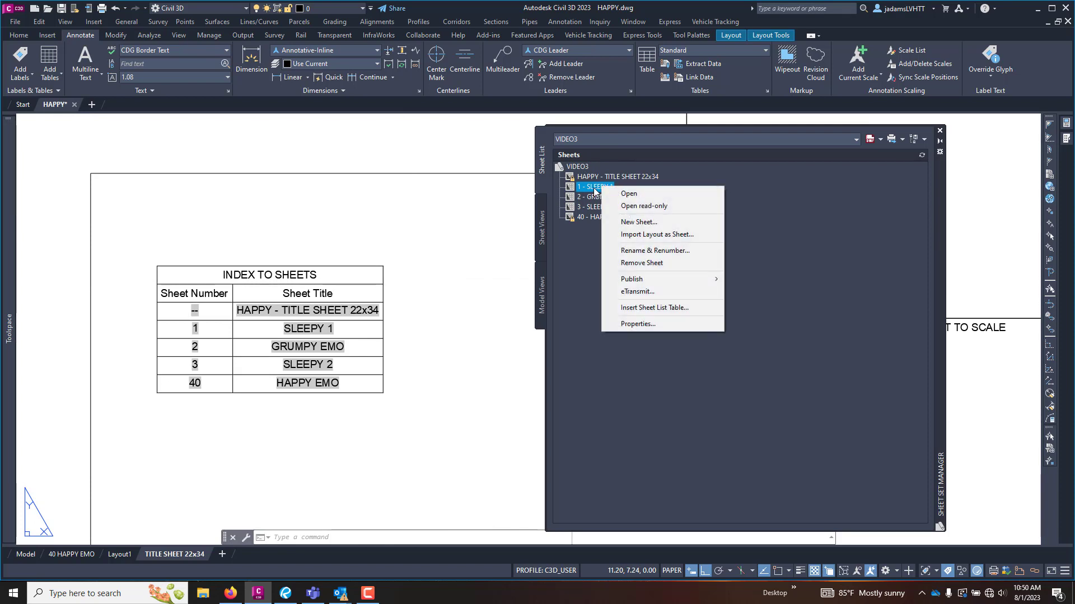
{"action": "mouse_move", "coordinate": [637, 214]}
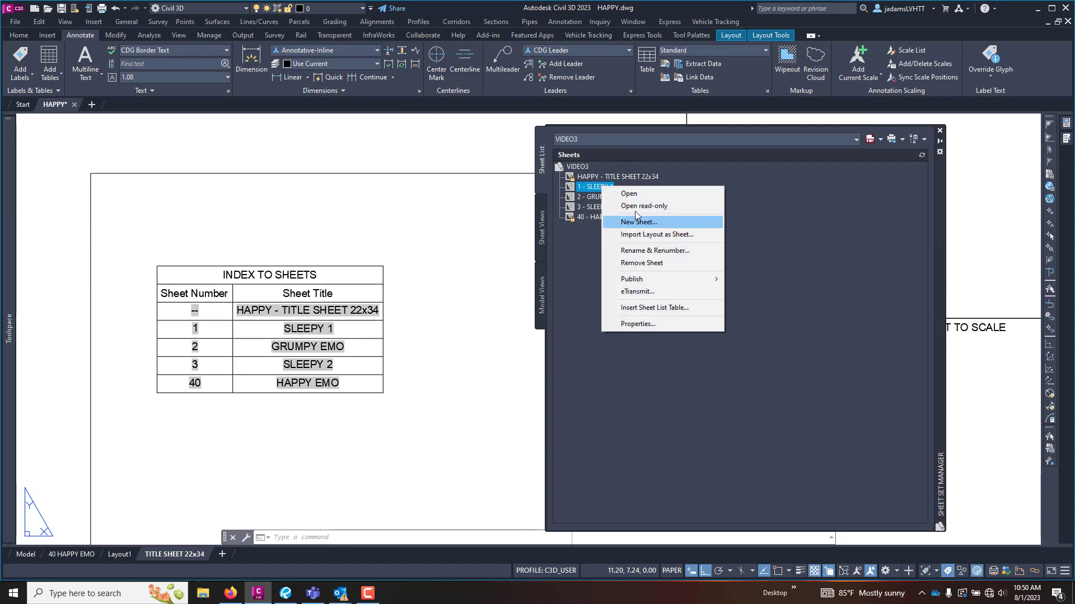
{"action": "mouse_move", "coordinate": [592, 188]}
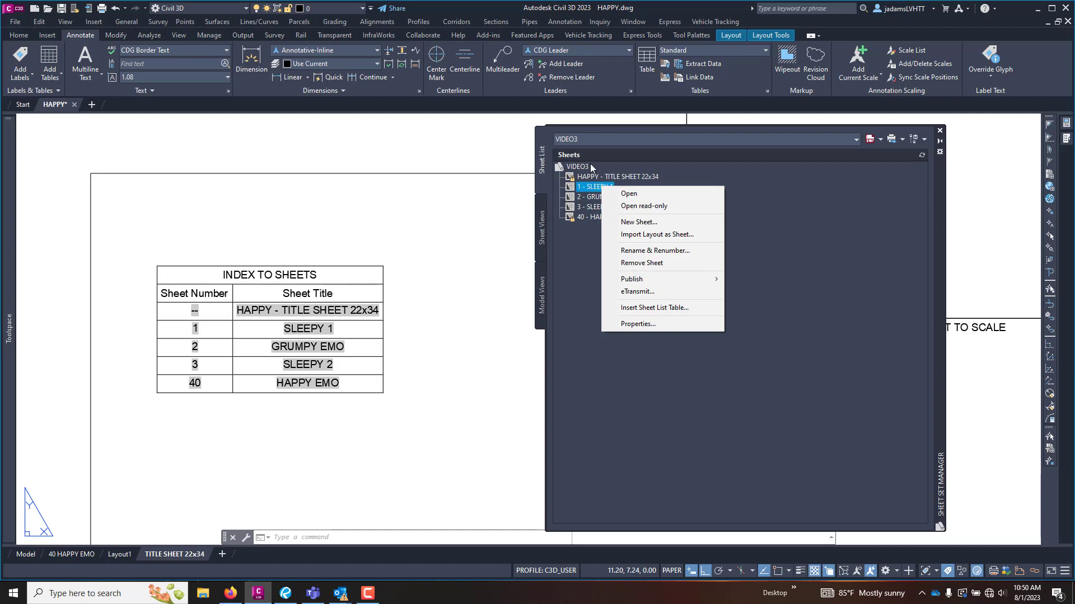
{"action": "mouse_move", "coordinate": [299, 154]}
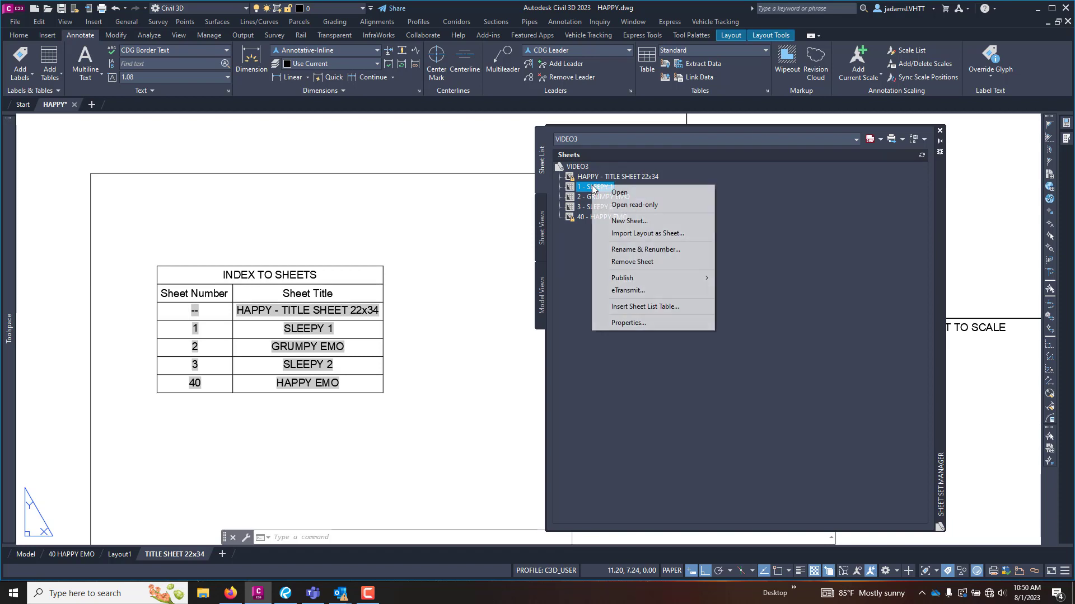
{"action": "mouse_move", "coordinate": [633, 249]}
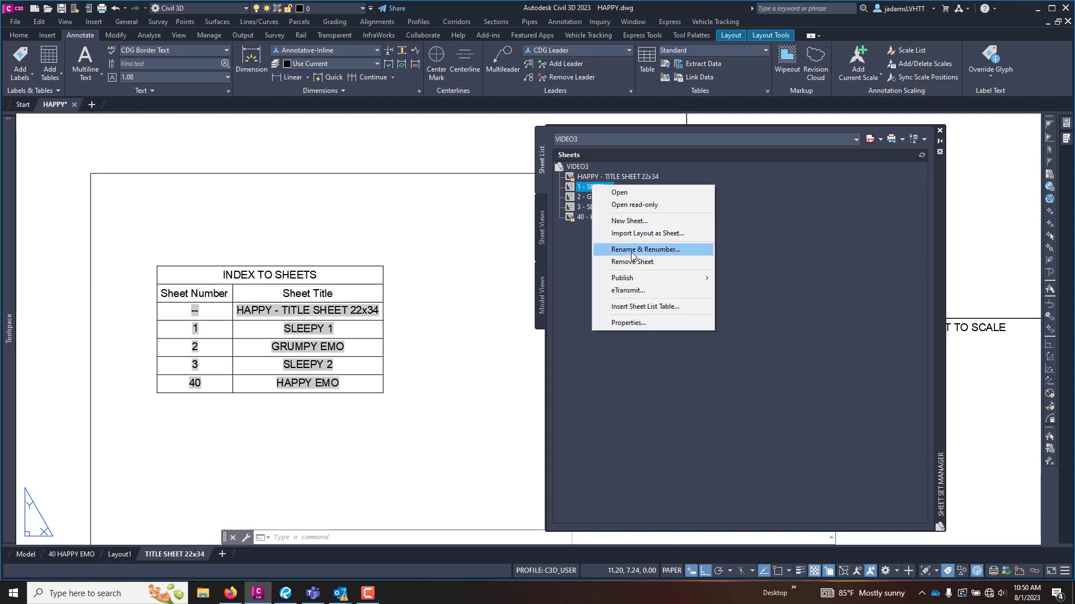
{"action": "left_click", "coordinate": [646, 249]}
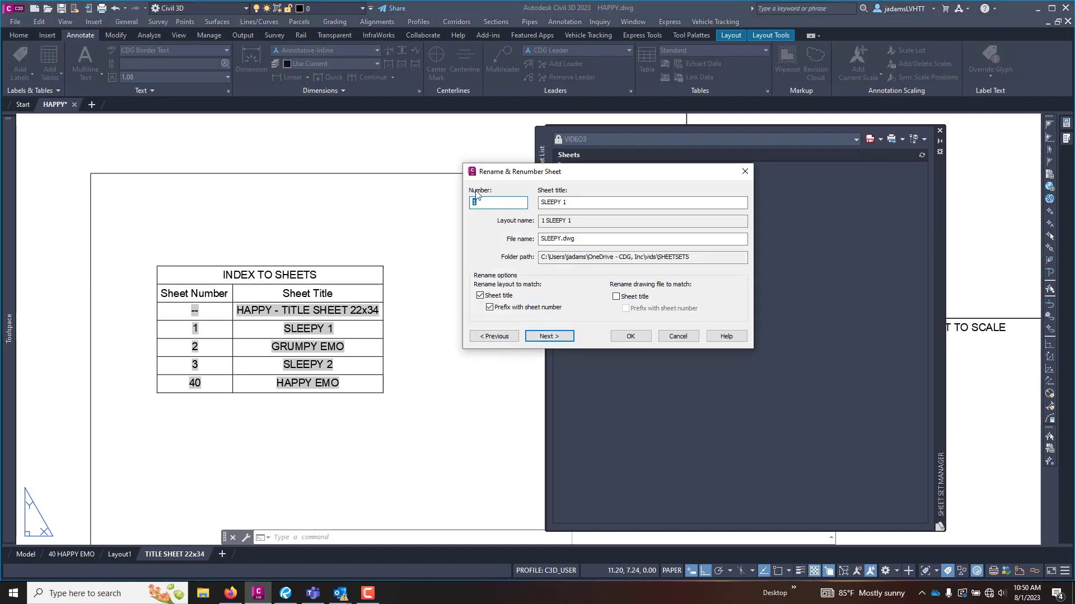
{"action": "type", "text": "C"}
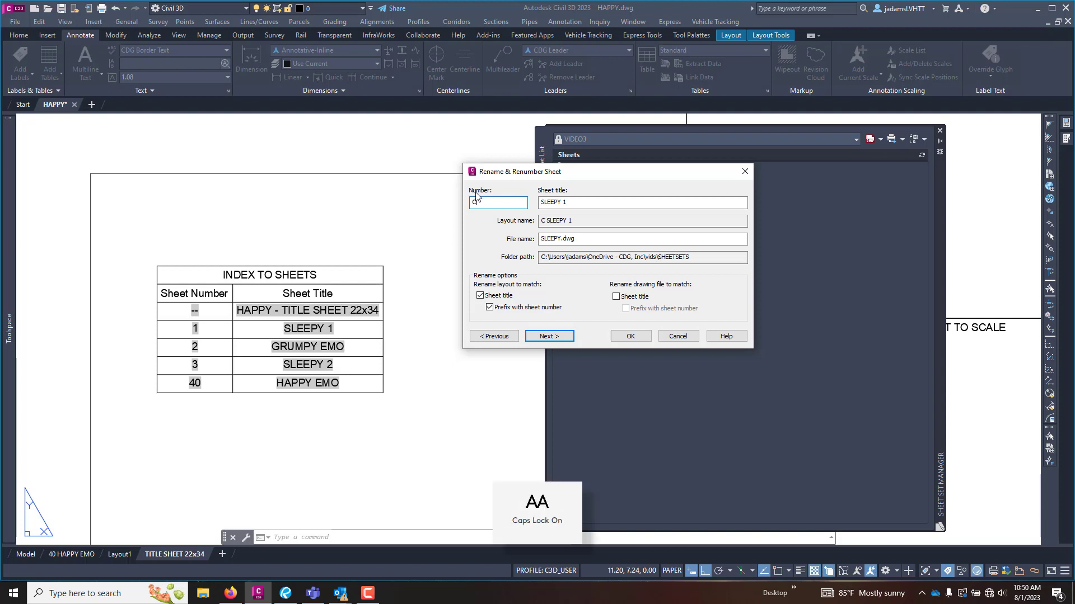
{"action": "type", "text": "301"}
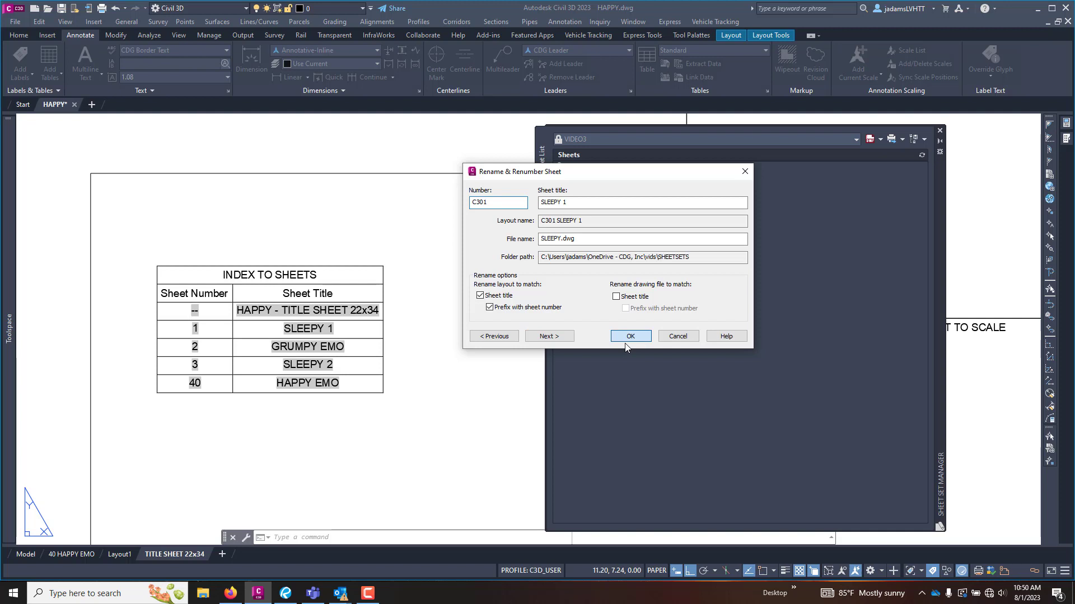
{"action": "left_click", "coordinate": [631, 336]}
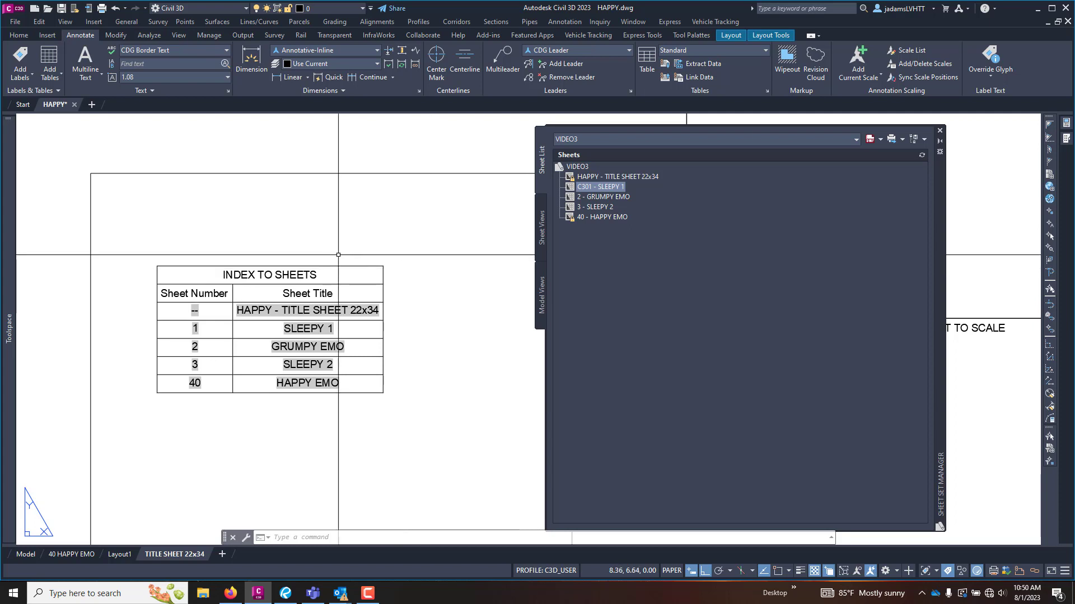
Update the INDEX TO SHEETS table's data links so SLEEPY 1 reads C301, then select it for deletion.
{"action": "left_click", "coordinate": [269, 275]}
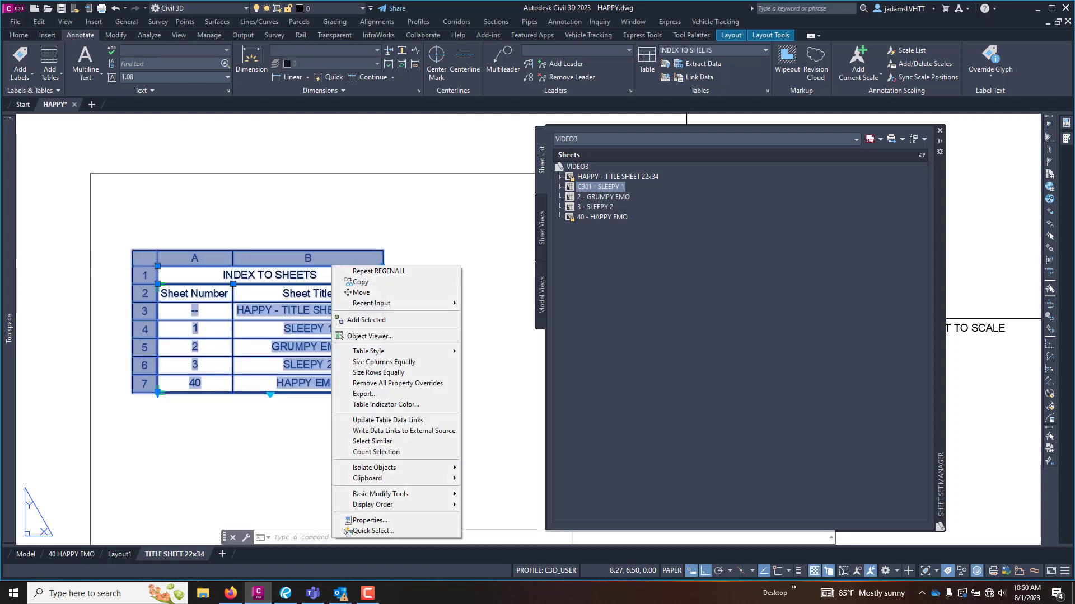
{"action": "mouse_move", "coordinate": [387, 420]}
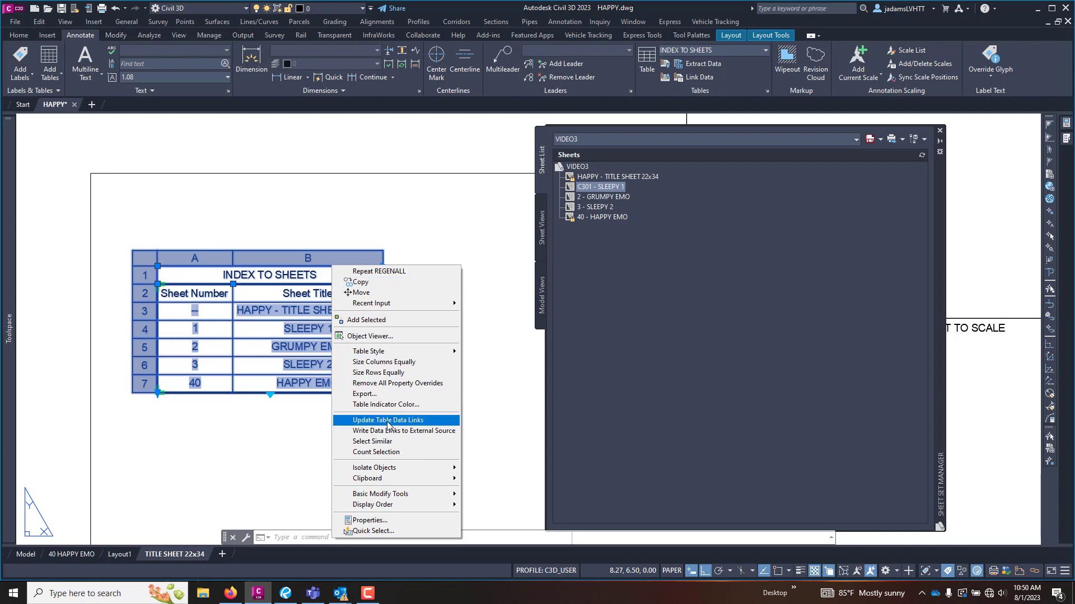
{"action": "left_click", "coordinate": [387, 420]}
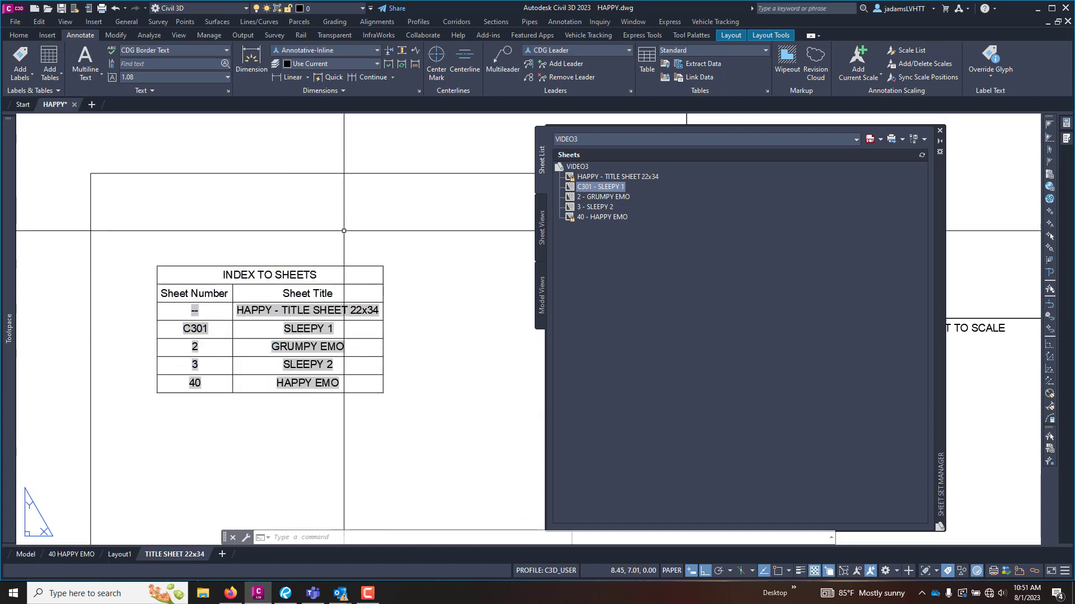
{"action": "left_click", "coordinate": [269, 275]}
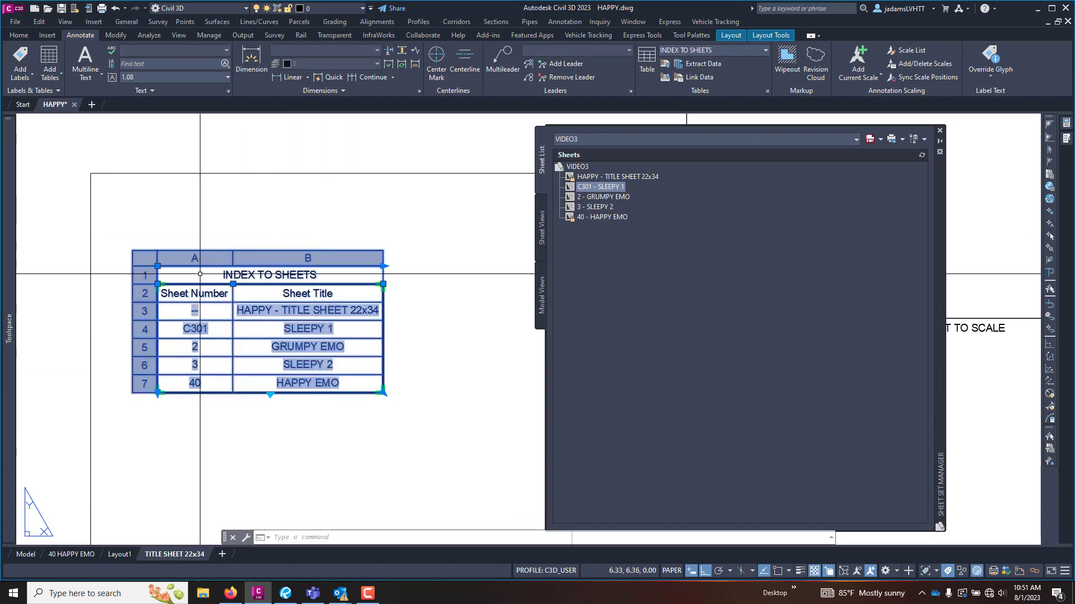
{"action": "mouse_move", "coordinate": [605, 218]}
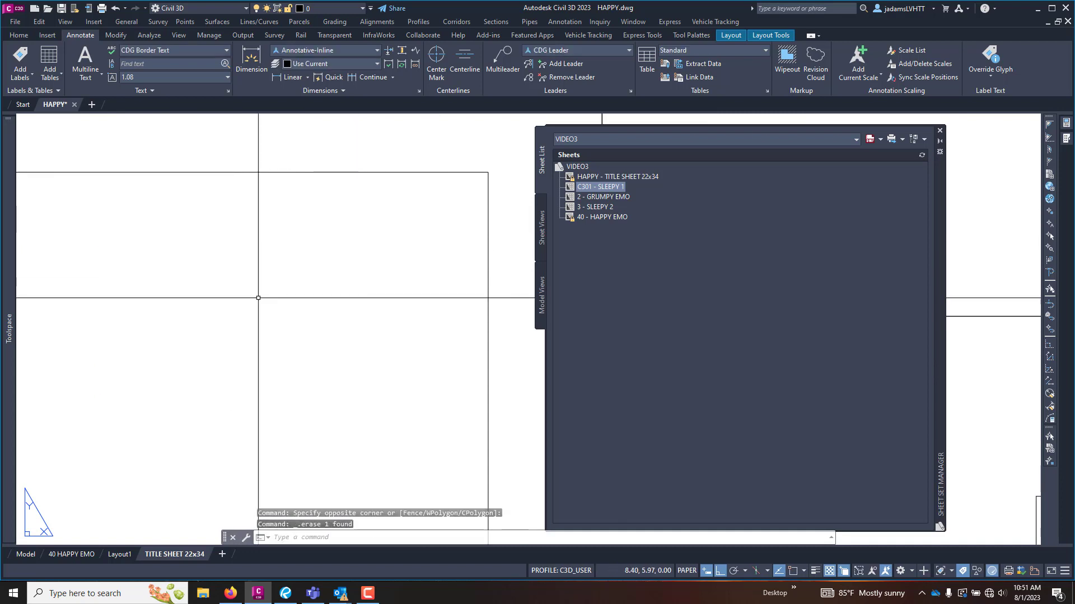
Start a new sheet list table for the sheet set and review its Sheet Number and Sheet Title columns.
{"action": "right_click", "coordinate": [577, 167]}
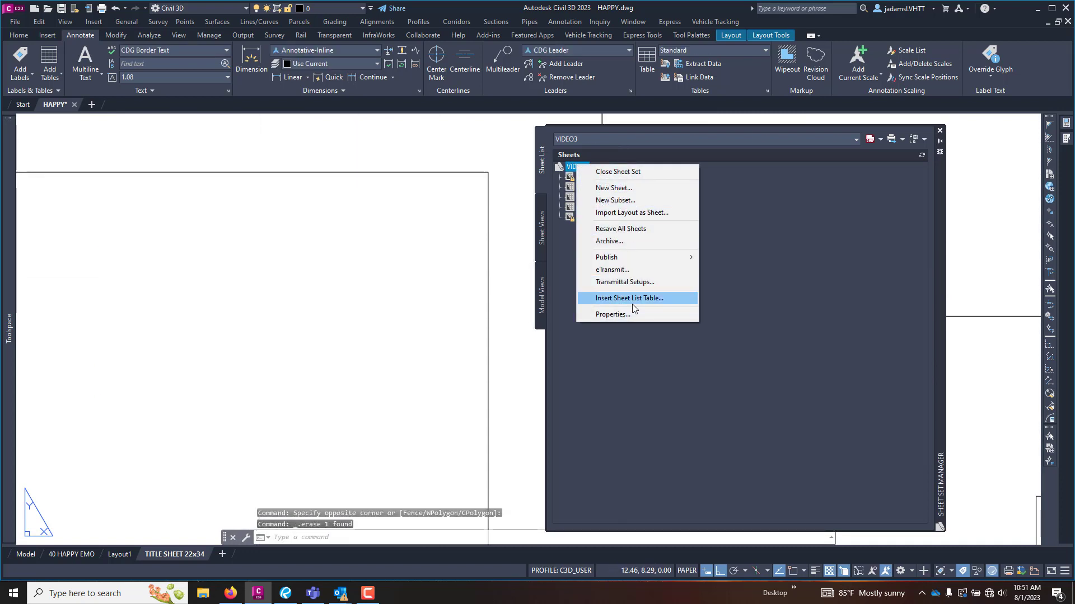
{"action": "left_click", "coordinate": [629, 298]}
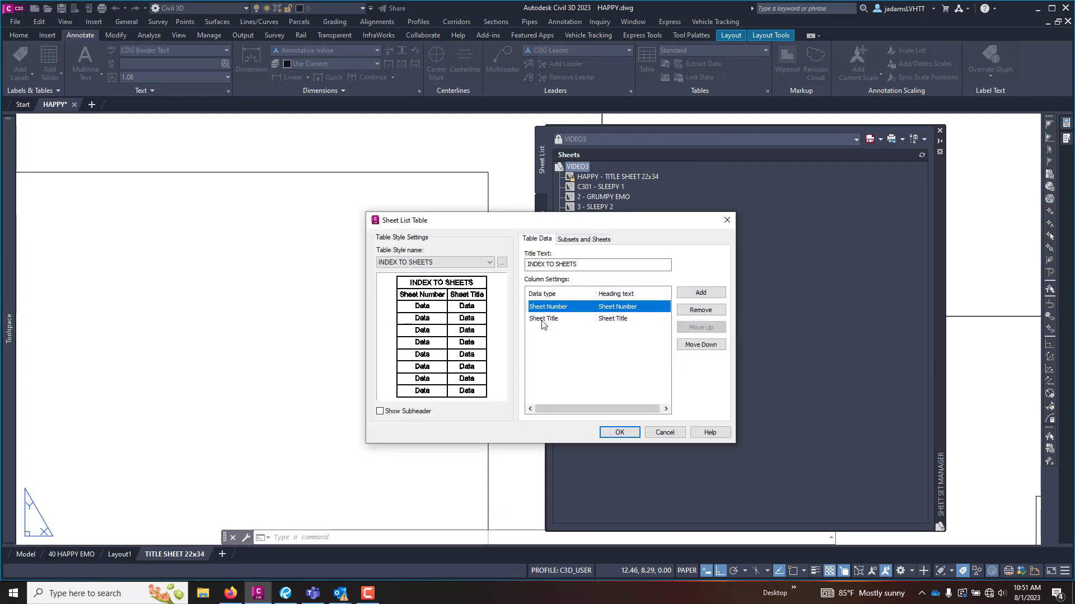
{"action": "double_click", "coordinate": [616, 306]}
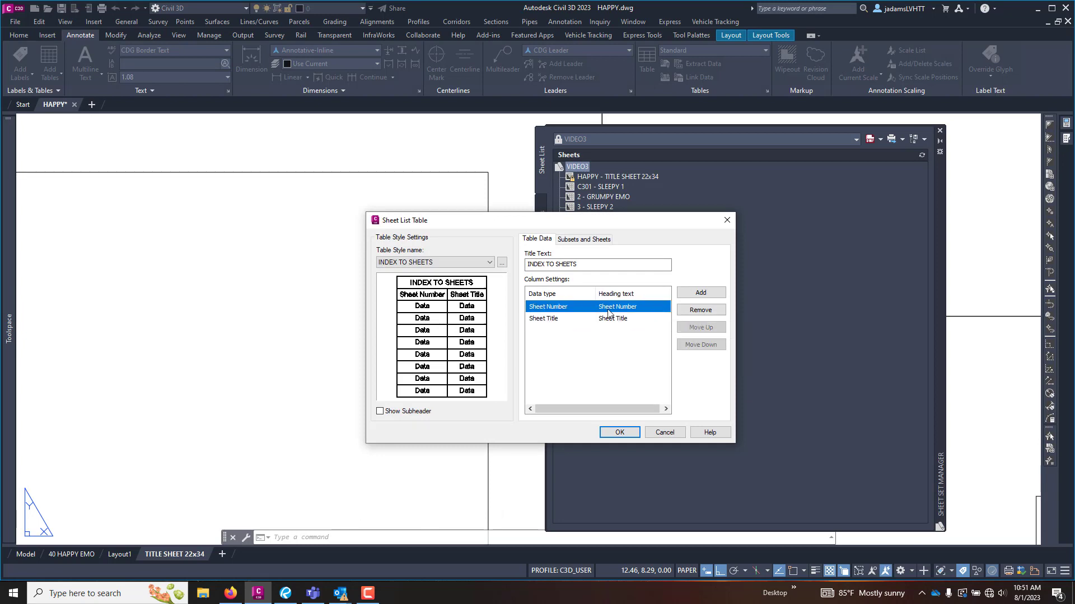
{"action": "left_click", "coordinate": [543, 319]}
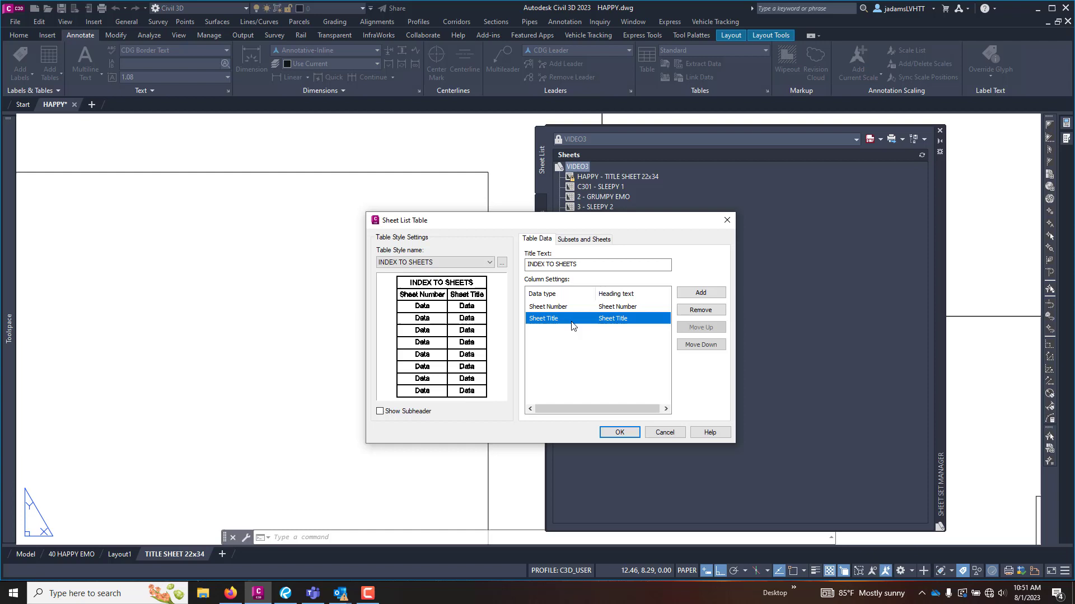
Toggle Show Subheader on and off, and keep the INDEX TO SHEETS table style.
{"action": "left_click", "coordinate": [379, 411]}
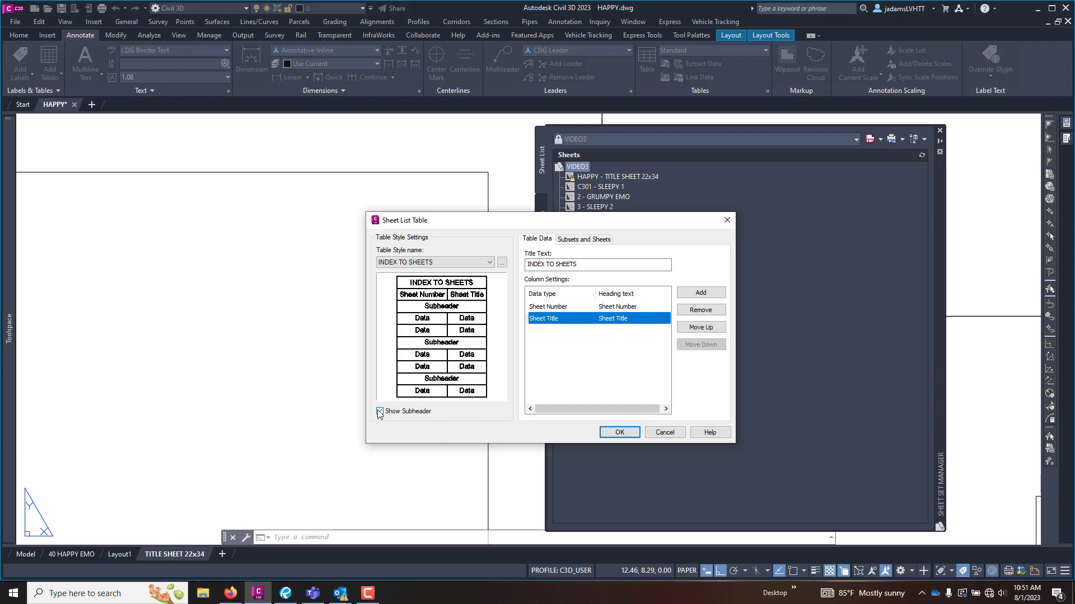
{"action": "left_click", "coordinate": [380, 411]}
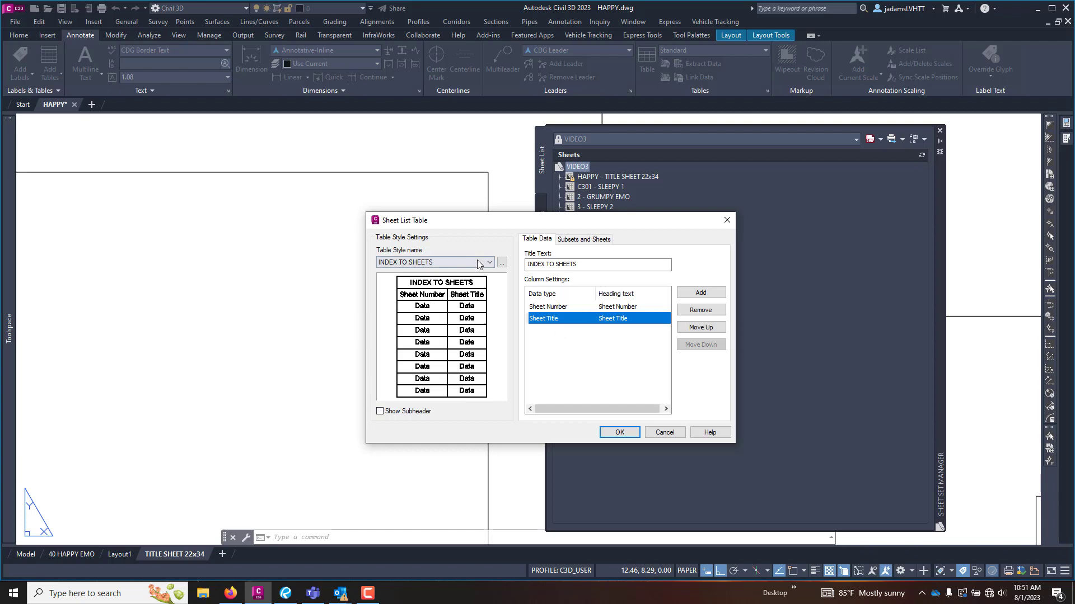
{"action": "left_click", "coordinate": [488, 262]}
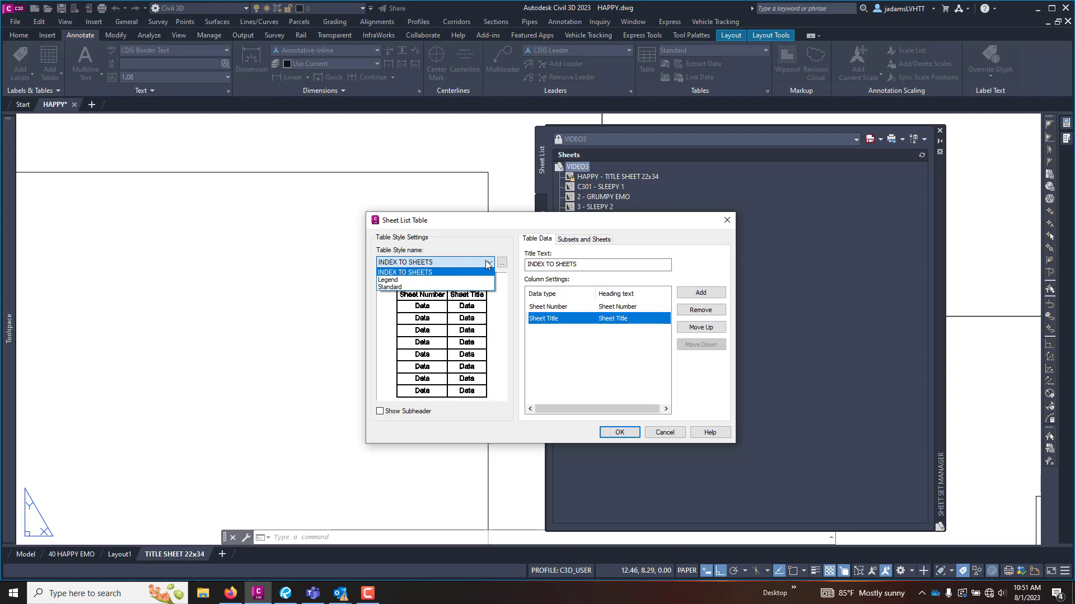
{"action": "left_click", "coordinate": [405, 272]}
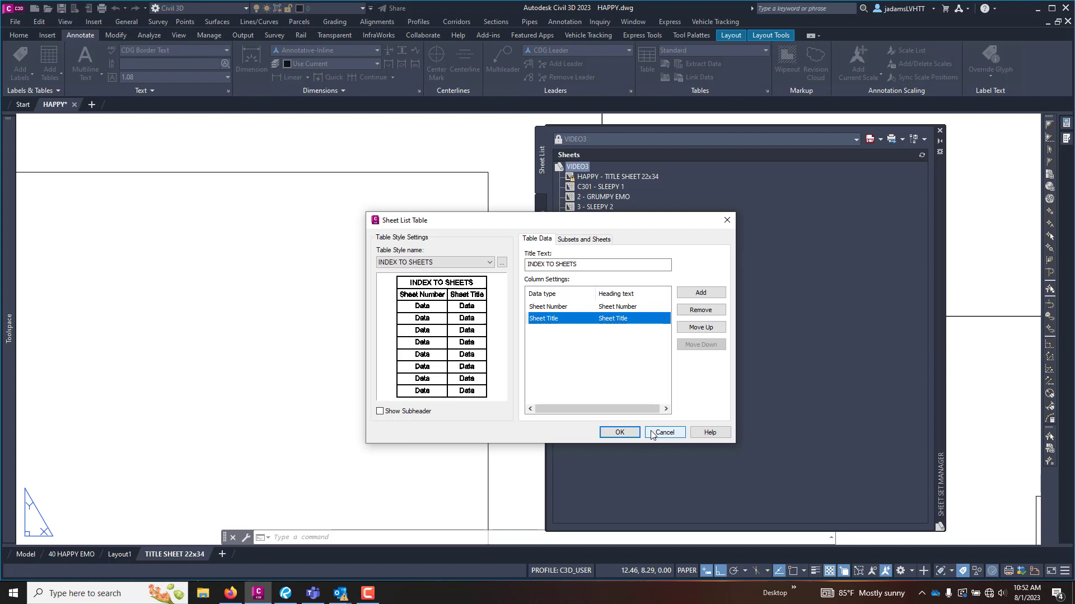
{"action": "mouse_move", "coordinate": [631, 428]}
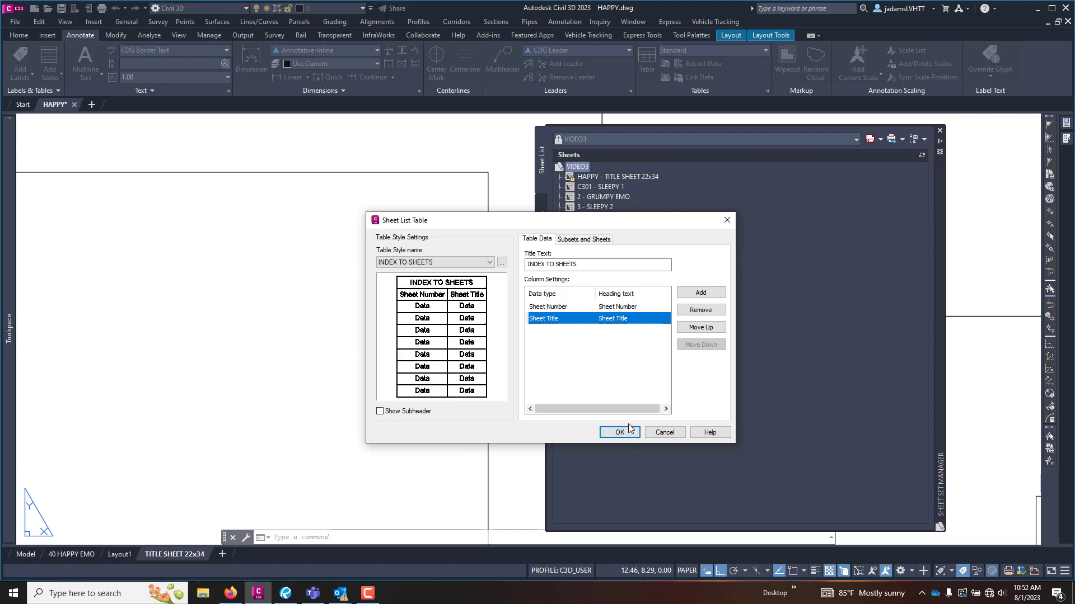